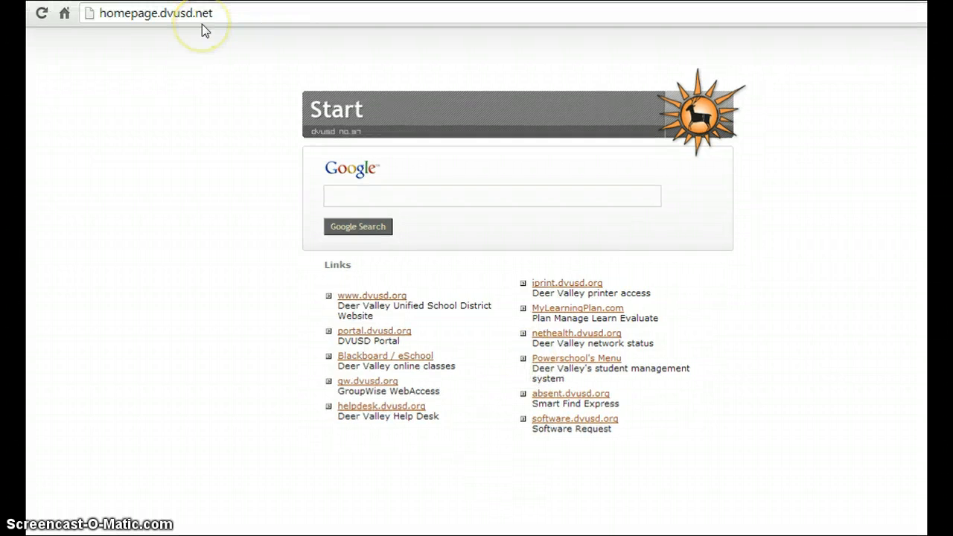
pyautogui.moveTo(292, 212)
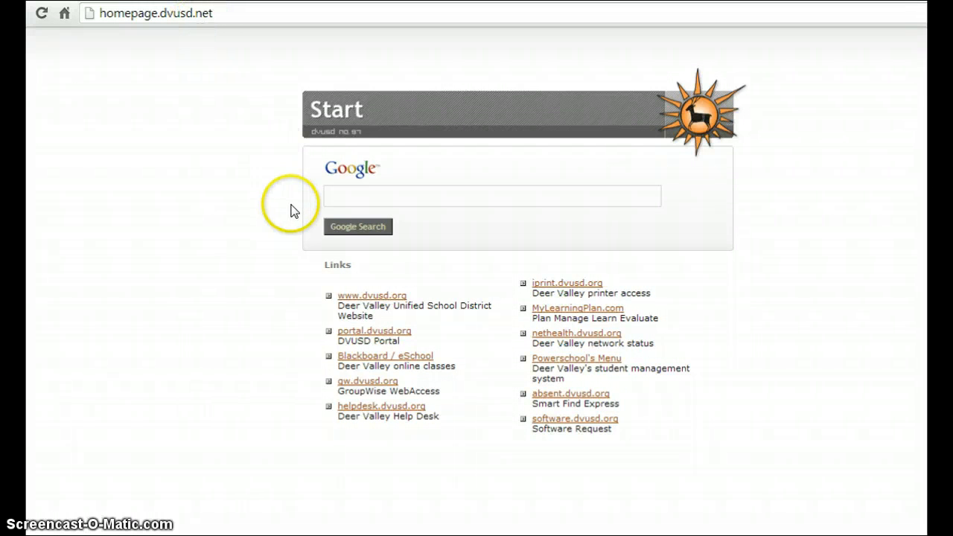
pyautogui.moveTo(563, 363)
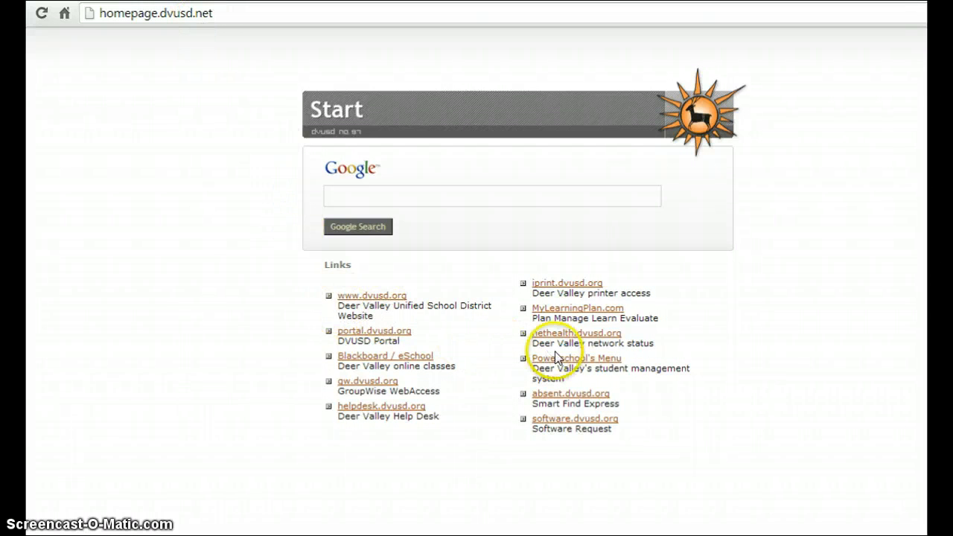
# Reach the district's PowerSchool server menu from the start page
pyautogui.click(578, 358)
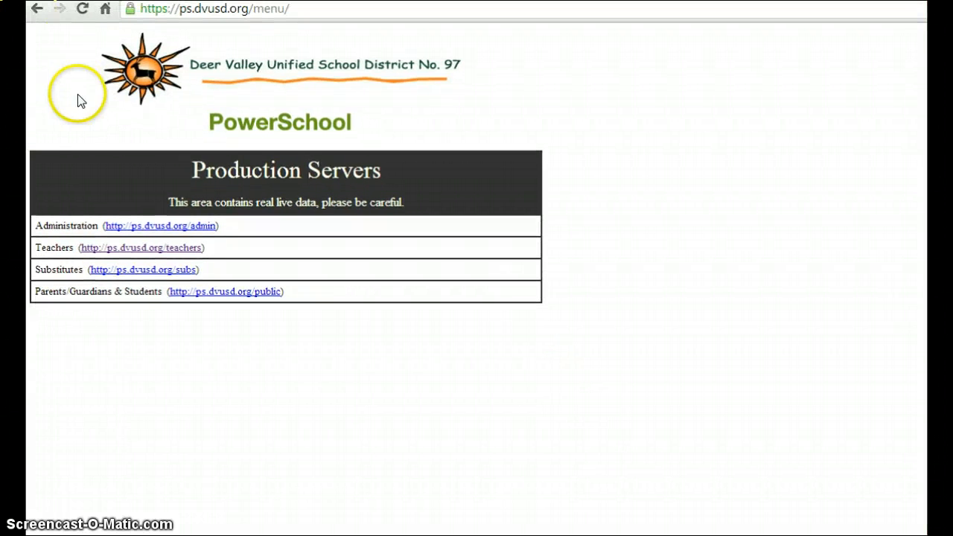
pyautogui.moveTo(66, 252)
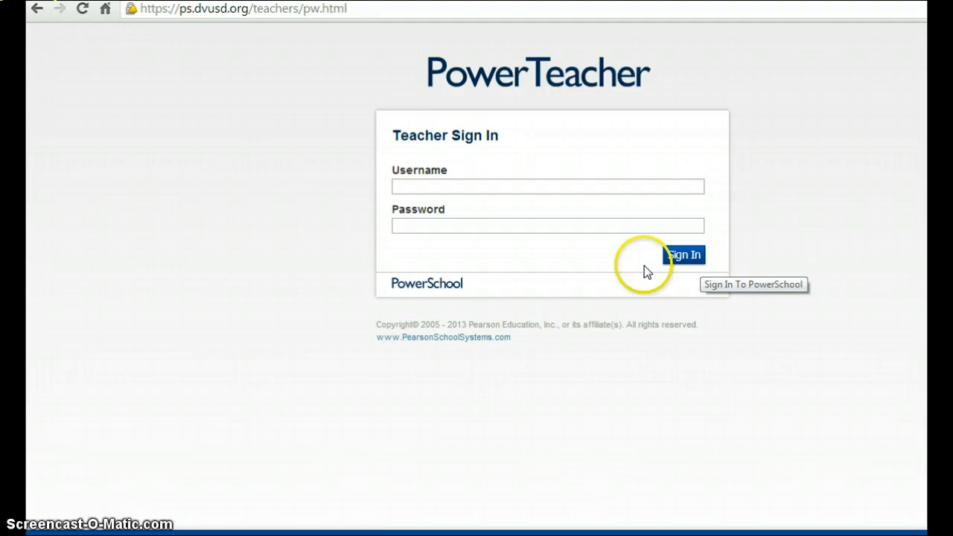
# Sign in to the teacher portal and bring up the Gradebook launch page
pyautogui.click(685, 255)
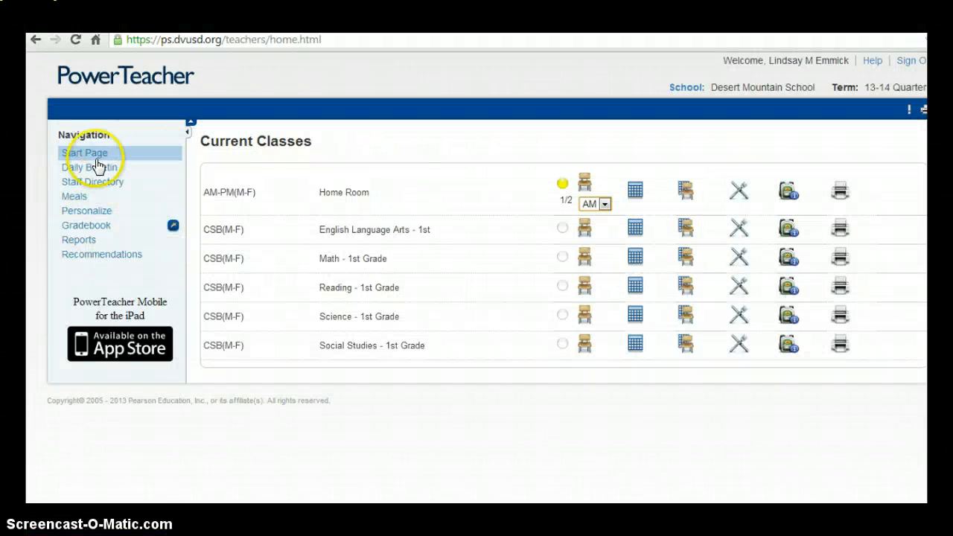
pyautogui.moveTo(89, 229)
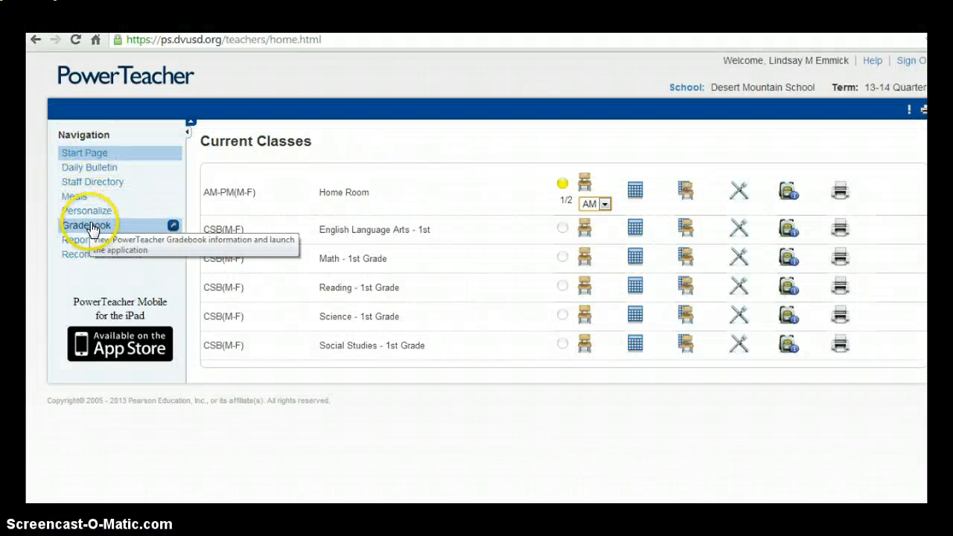
pyautogui.click(86, 223)
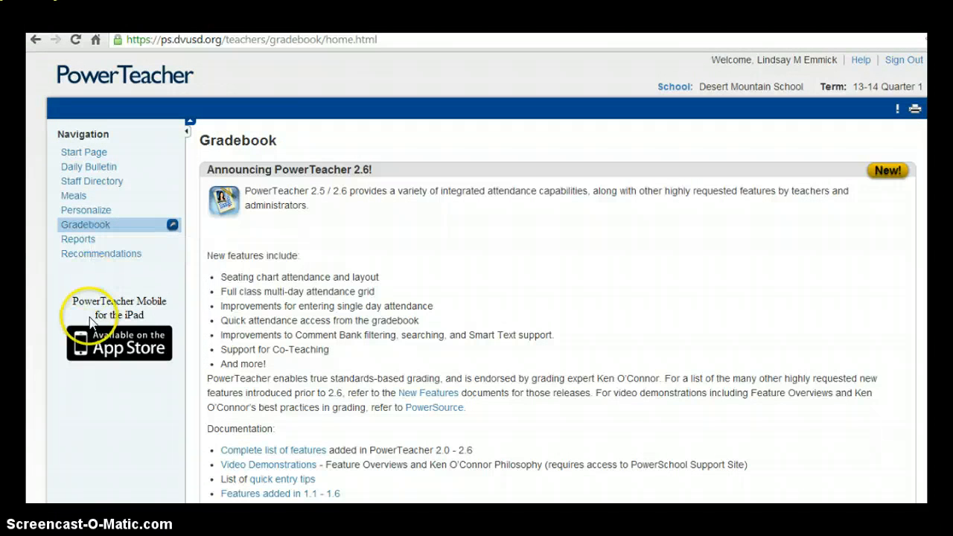
pyautogui.scroll(-3)
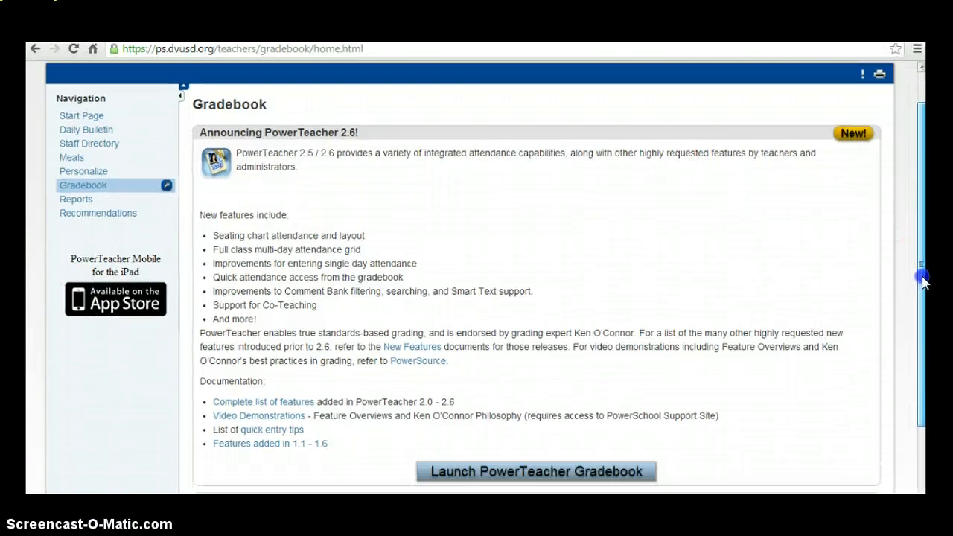
pyautogui.scroll(-3)
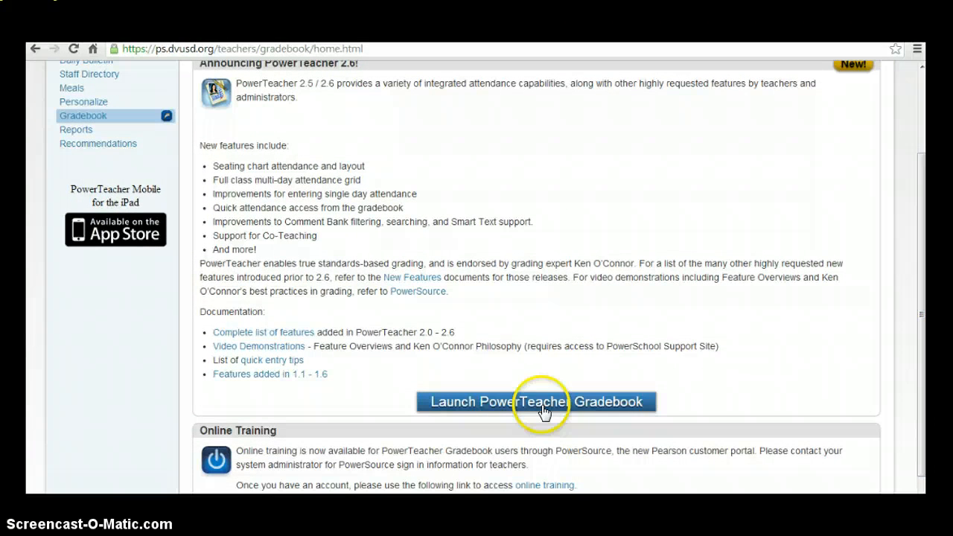
# Launch PowerTeacher Gradebook, keep the downloaded launcher and allow it to run
pyautogui.click(542, 405)
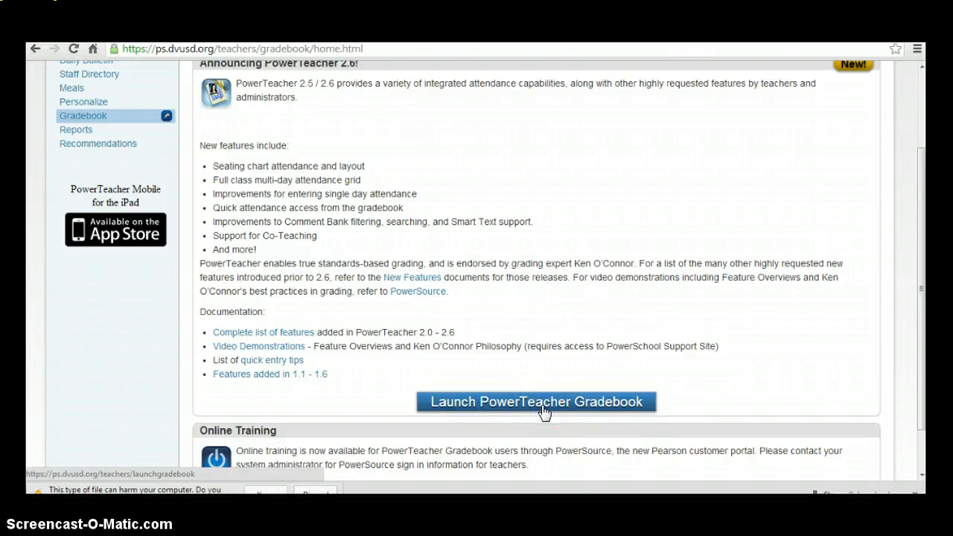
pyautogui.click(537, 402)
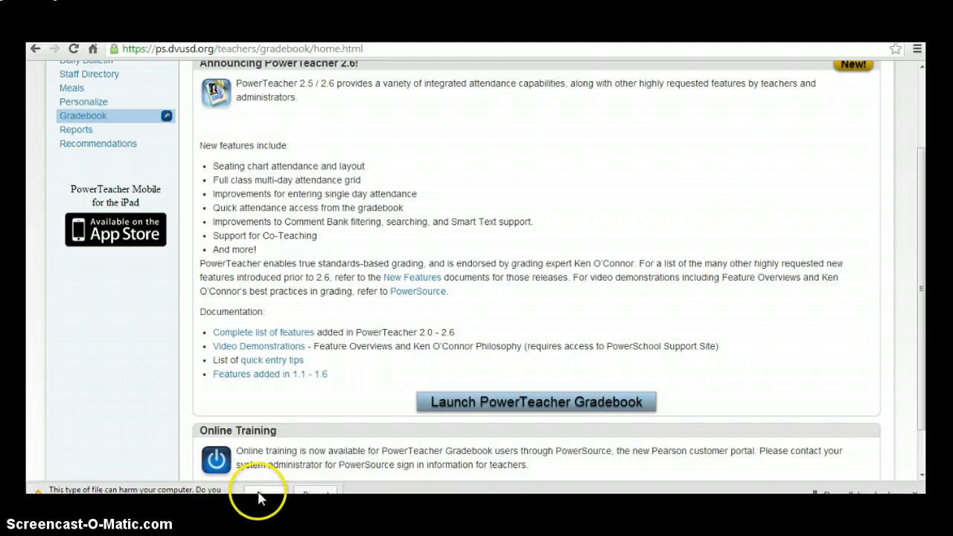
pyautogui.click(263, 495)
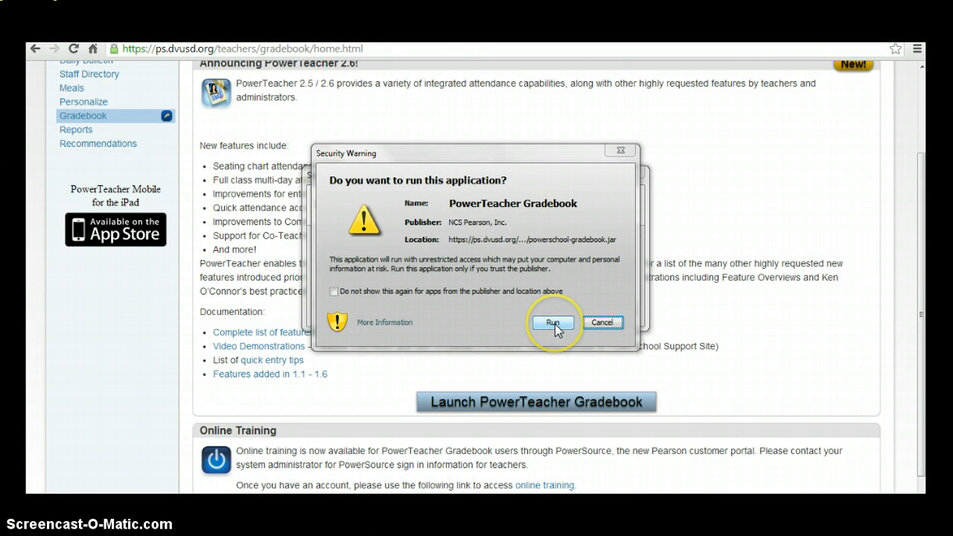
pyautogui.click(555, 322)
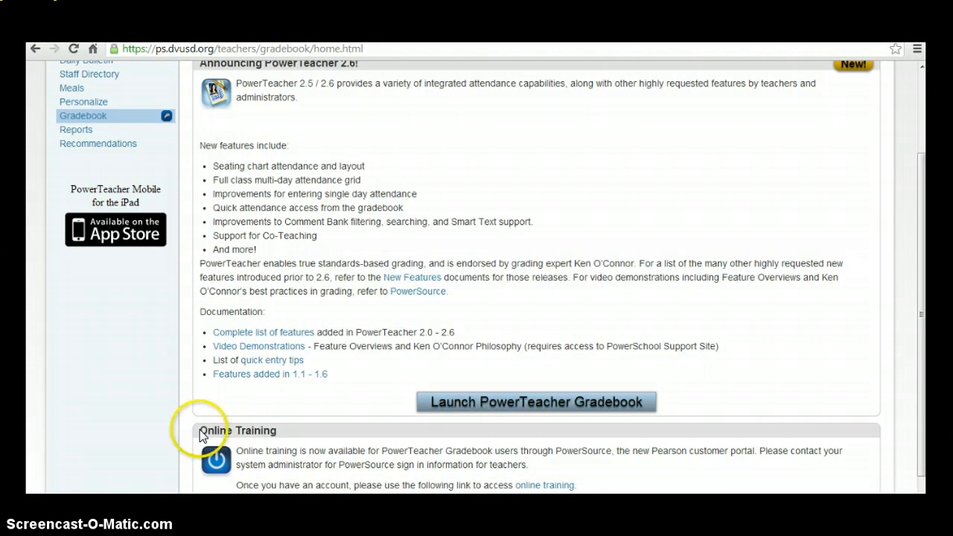
# View the Math 1st Grade scoresheet, then return to English Language Arts 1st Grade for Q1
pyautogui.click(537, 403)
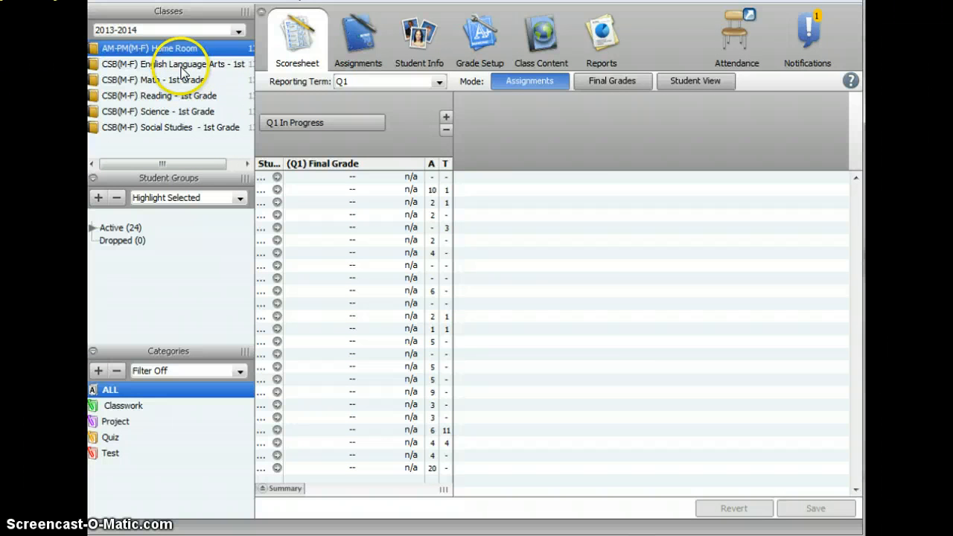
pyautogui.click(171, 64)
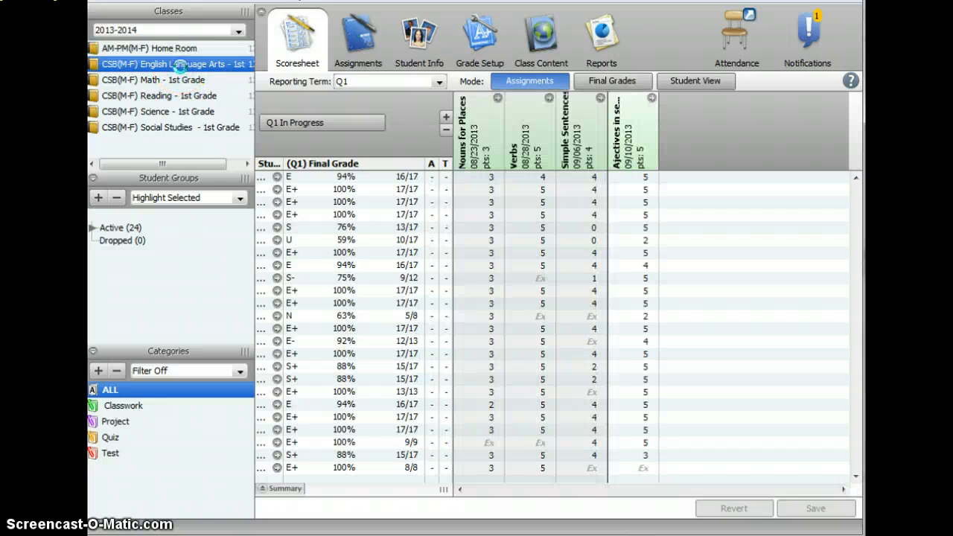
pyautogui.click(157, 80)
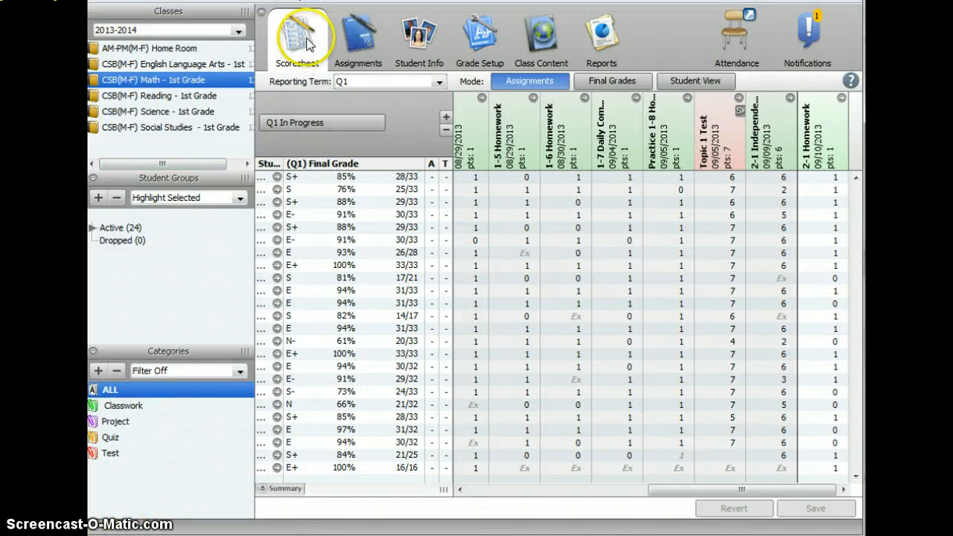
pyautogui.moveTo(417, 36)
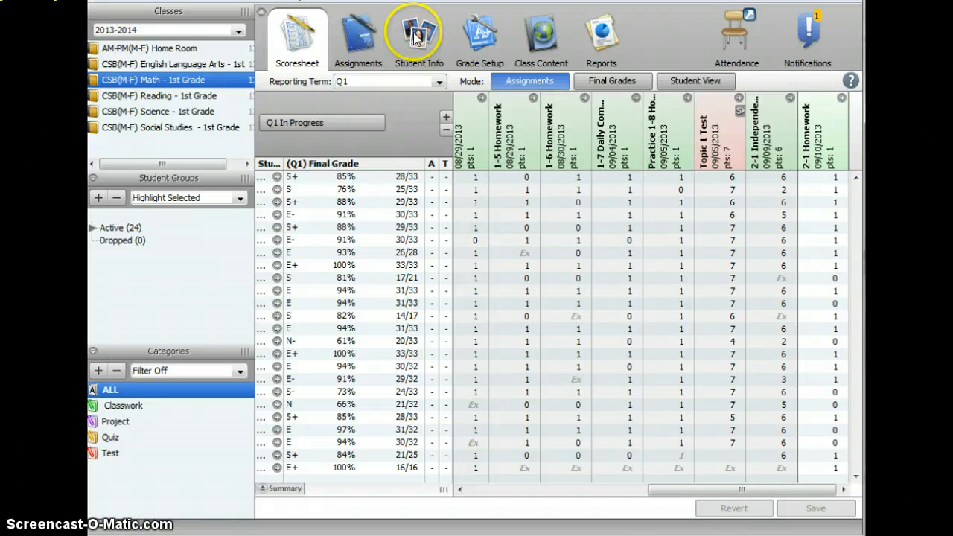
pyautogui.moveTo(506, 36)
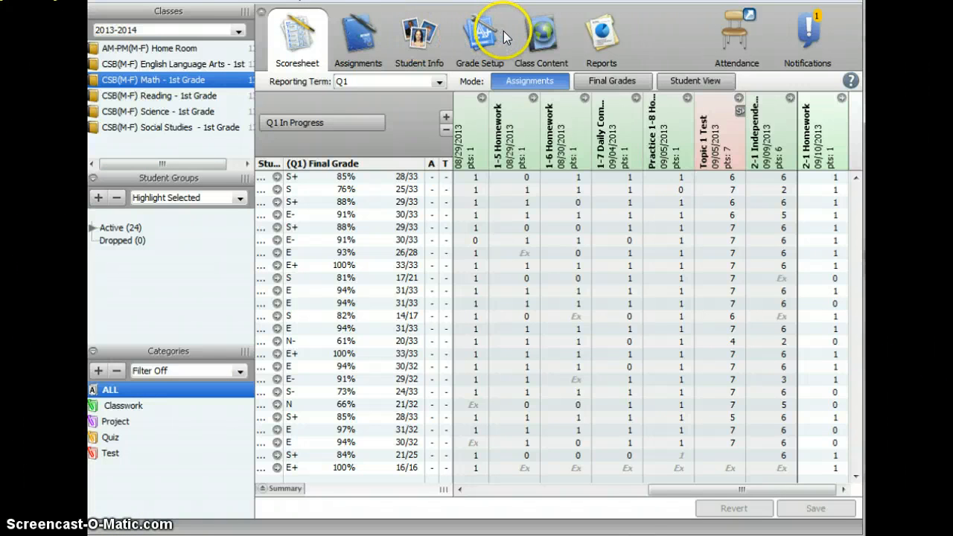
pyautogui.moveTo(599, 29)
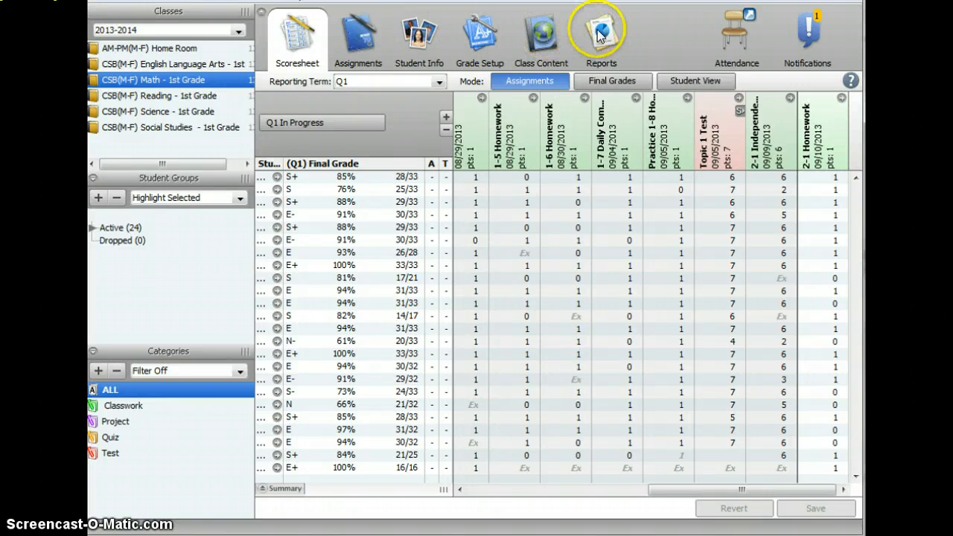
pyautogui.moveTo(795, 28)
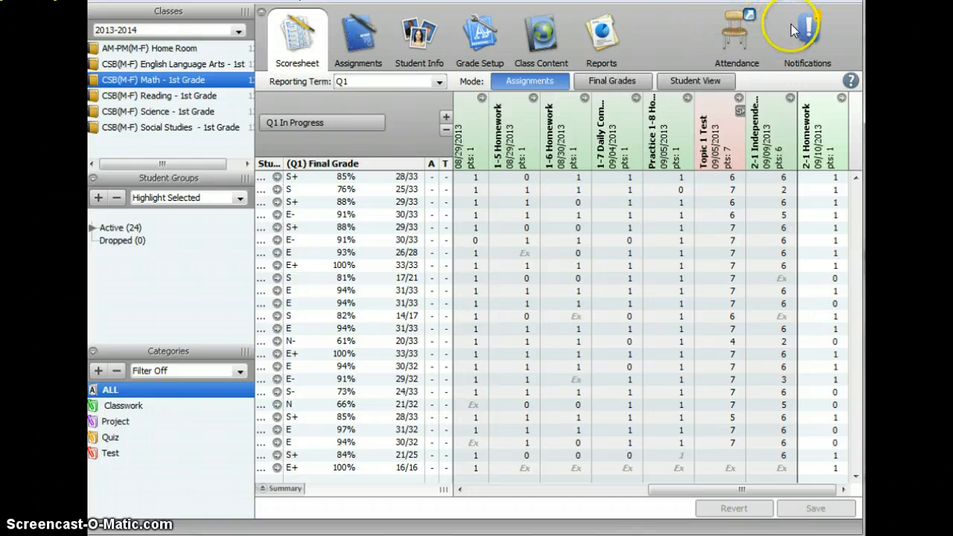
pyautogui.click(176, 64)
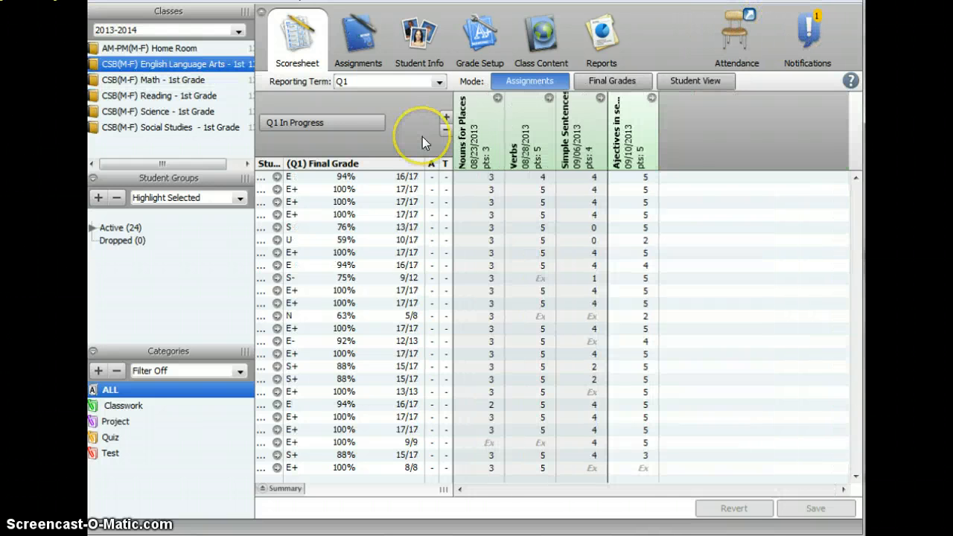
pyautogui.moveTo(444, 120)
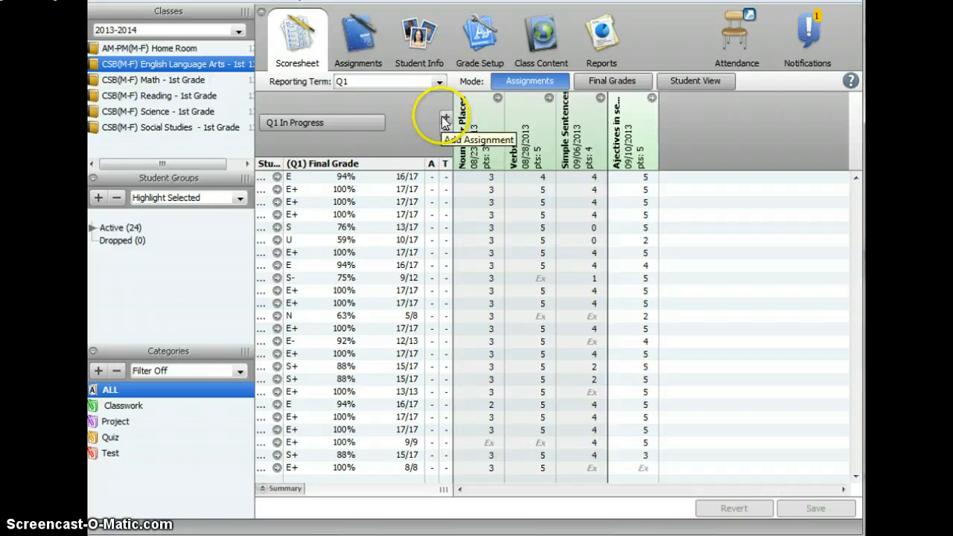
# Start a new assignment named 'Video Example' in the Classwork category
pyautogui.click(444, 119)
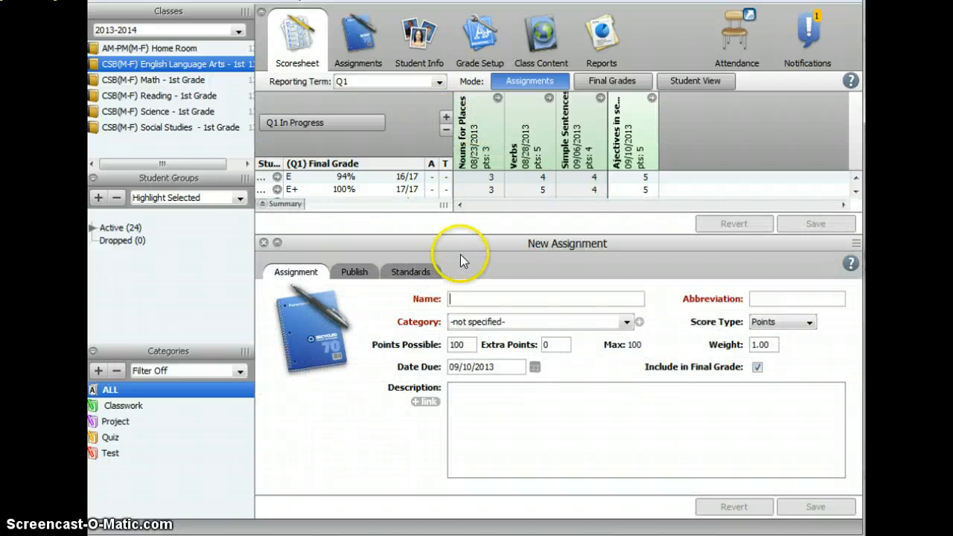
pyautogui.moveTo(425, 311)
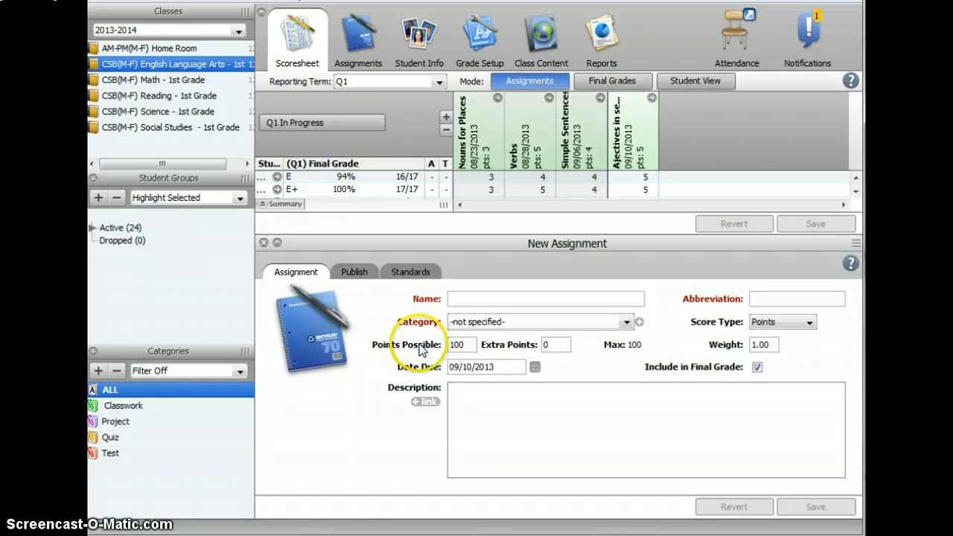
pyautogui.moveTo(424, 374)
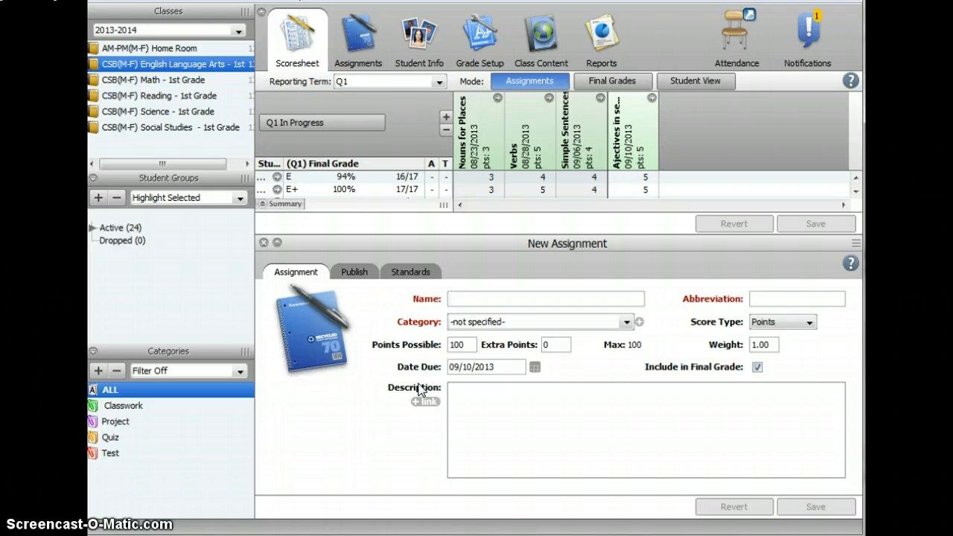
pyautogui.write('Video Example')
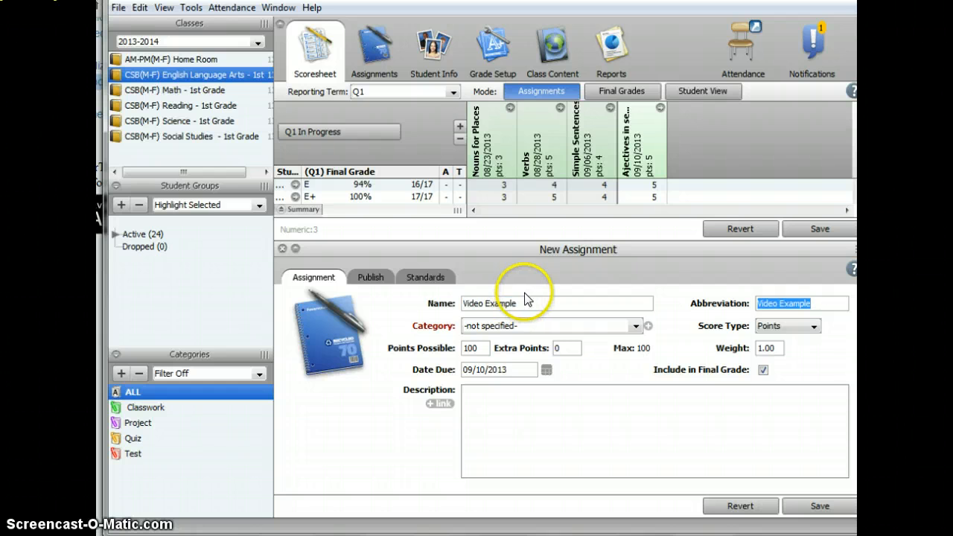
pyautogui.moveTo(689, 308)
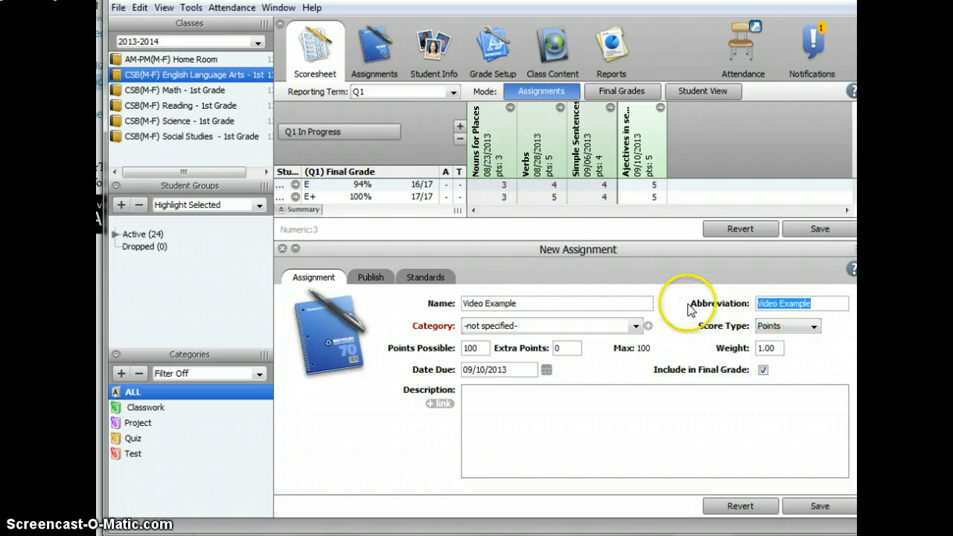
pyautogui.click(636, 327)
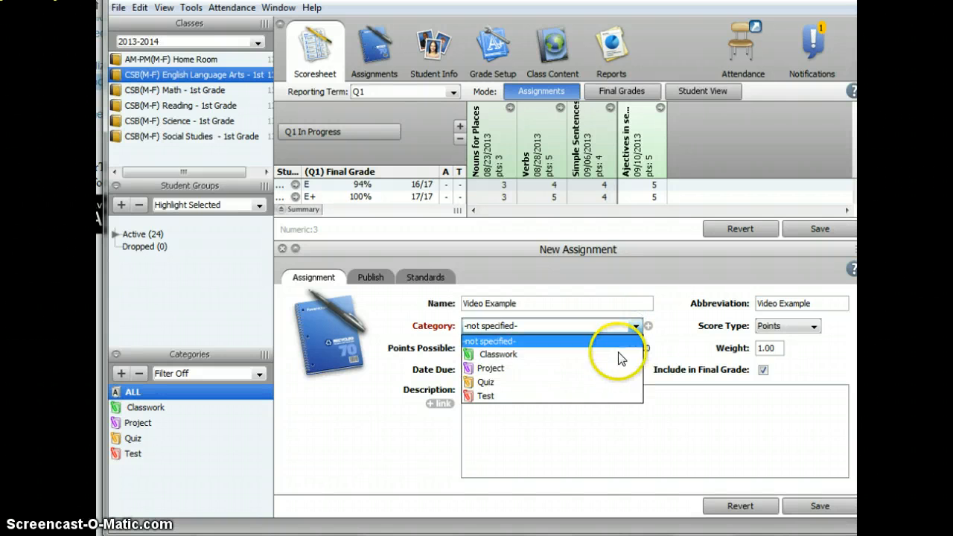
pyautogui.click(498, 355)
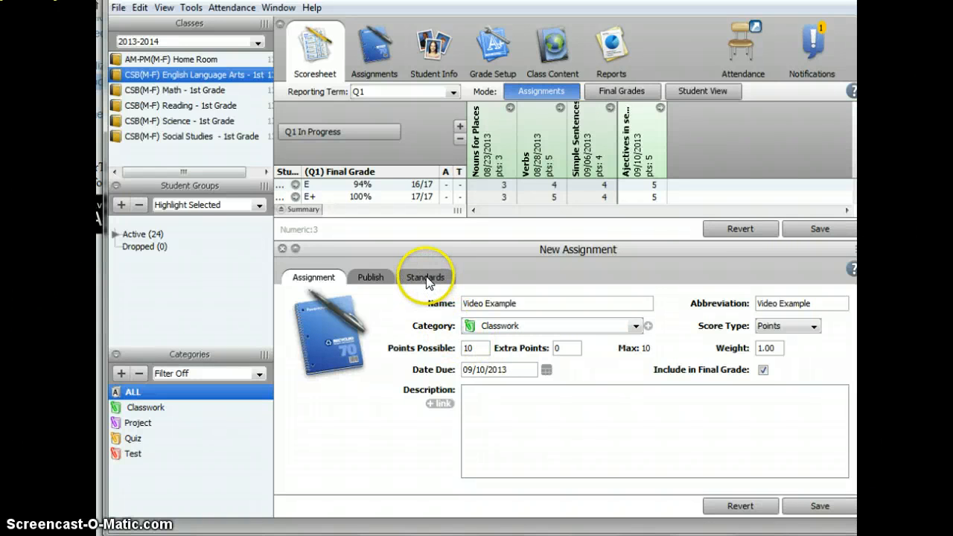
# Link standard 1.ELA.2 to the assignment and save it
pyautogui.click(427, 277)
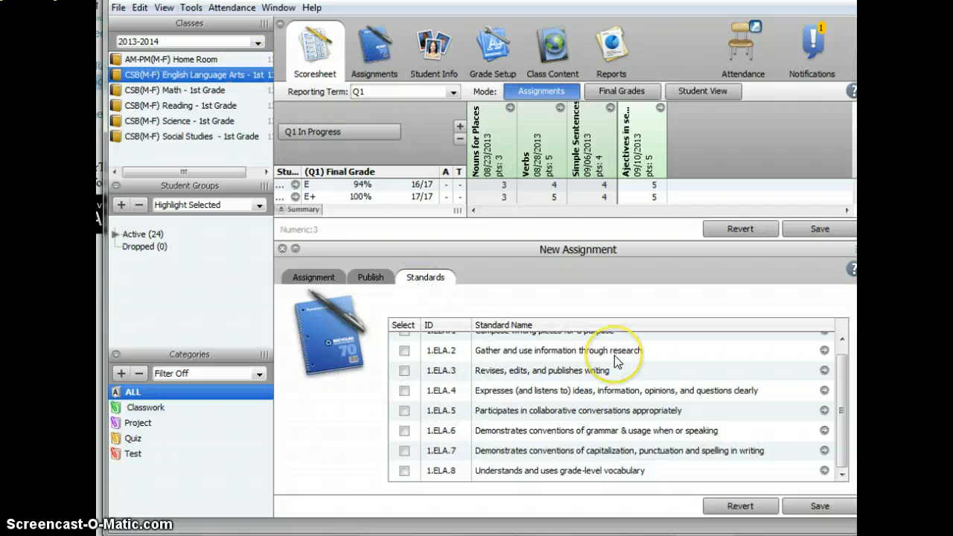
pyautogui.moveTo(708, 359)
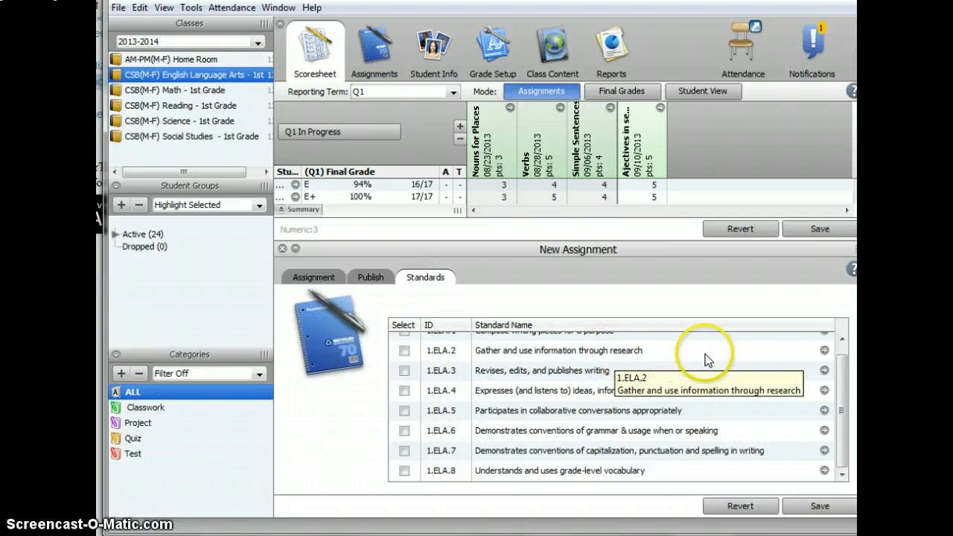
pyautogui.moveTo(435, 375)
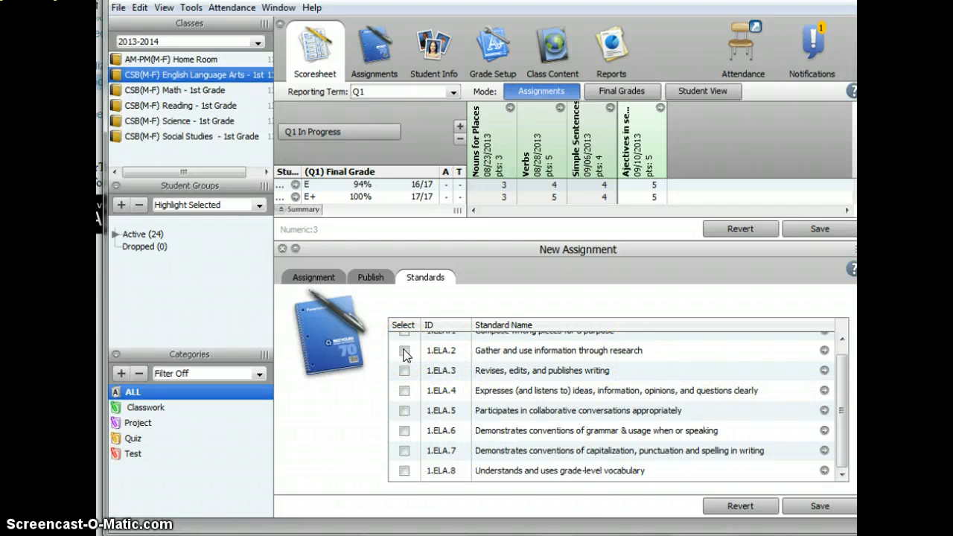
pyautogui.click(406, 351)
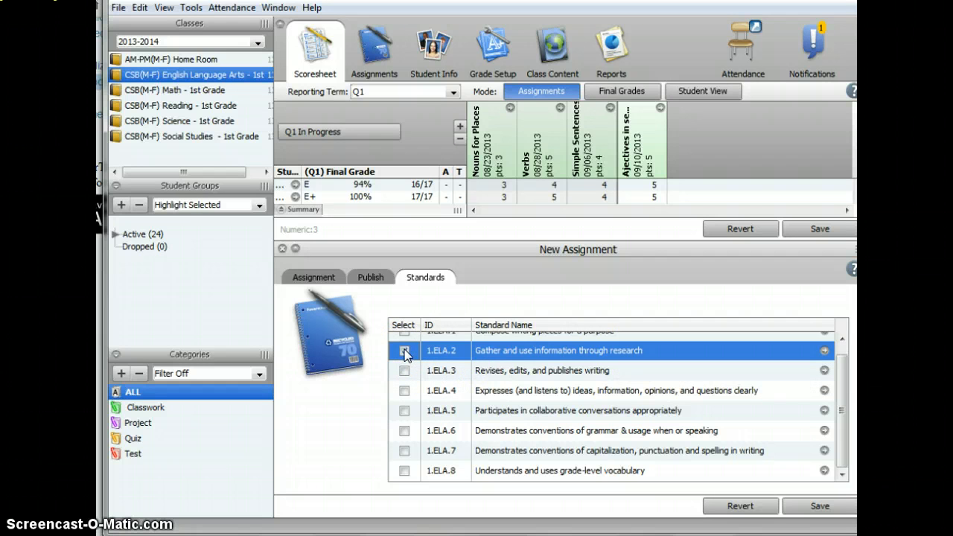
pyautogui.click(405, 351)
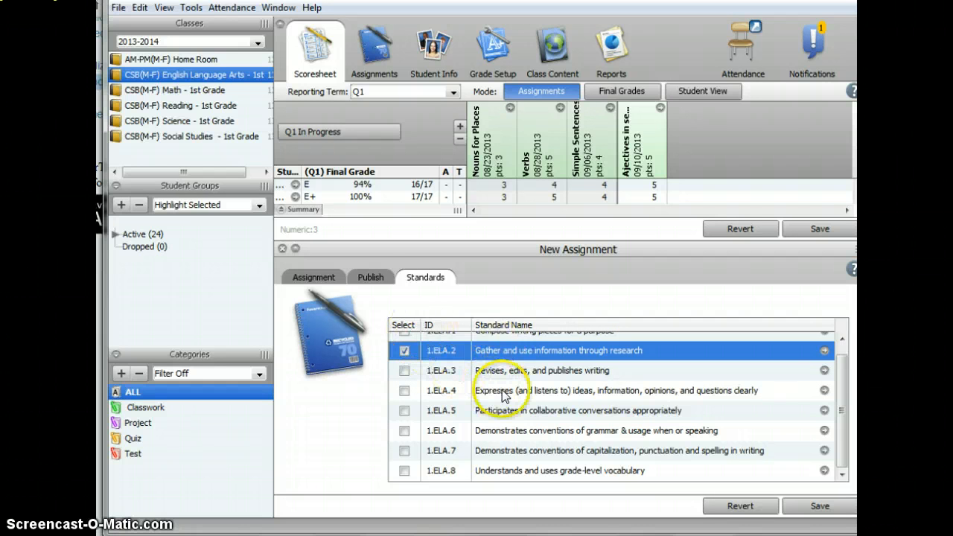
pyautogui.moveTo(827, 506)
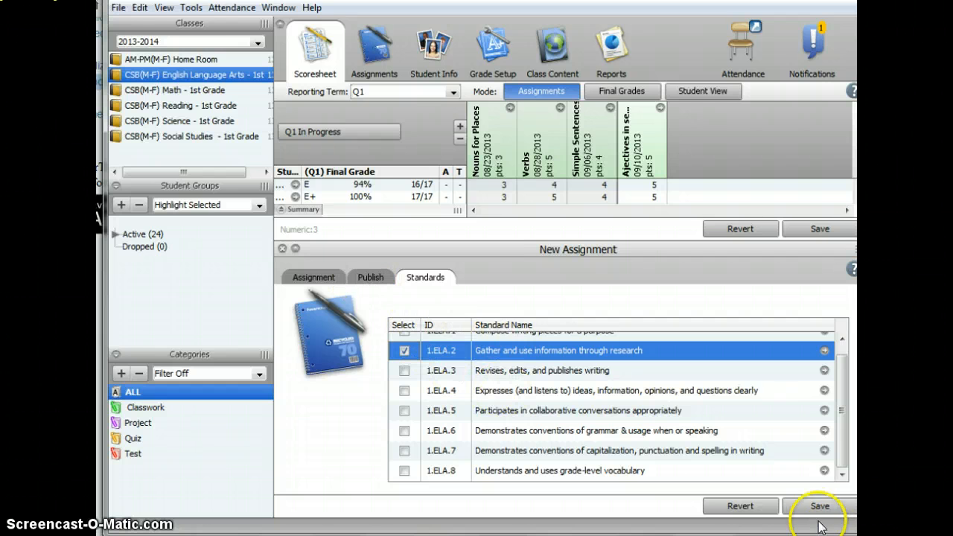
pyautogui.click(822, 507)
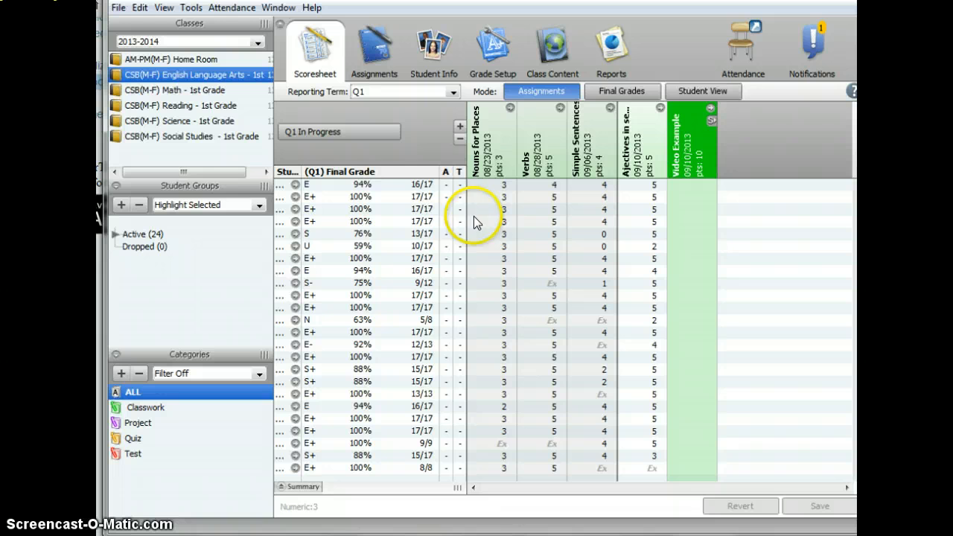
pyautogui.moveTo(692, 236)
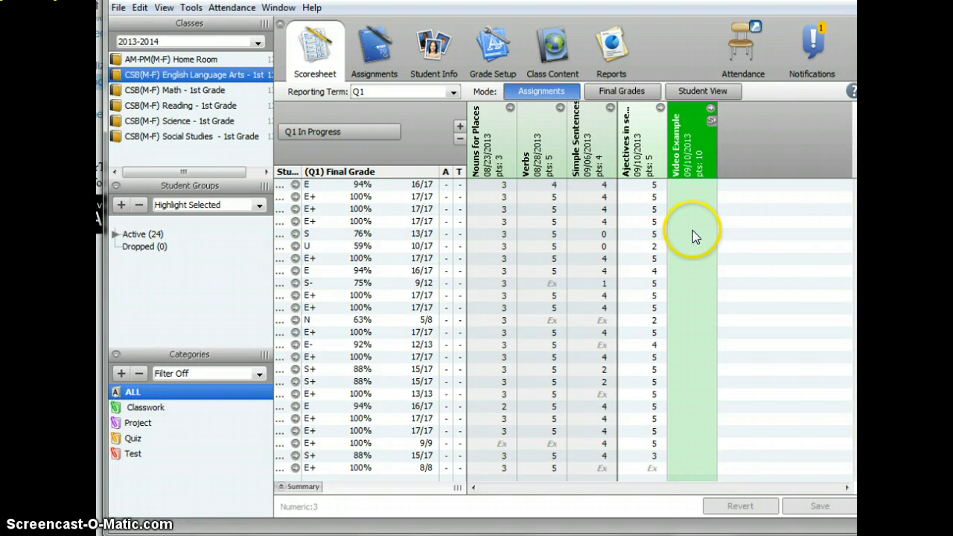
pyautogui.moveTo(696, 230)
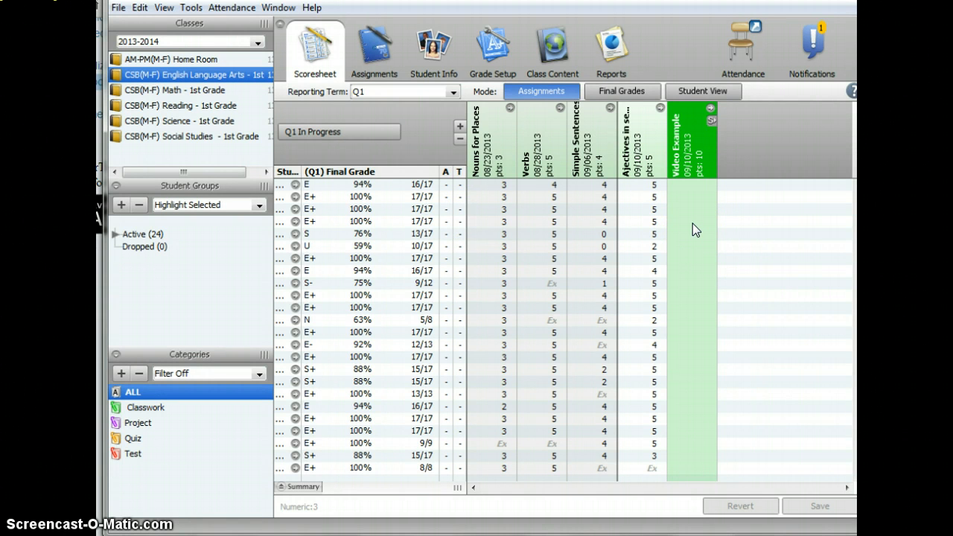
# Enter a score of 8 for the third student on Video Example
pyautogui.click(688, 220)
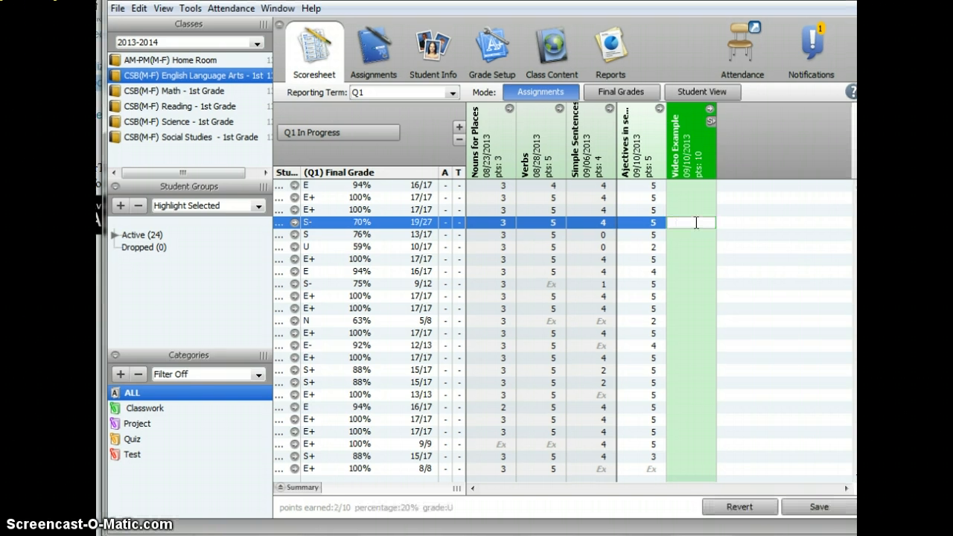
pyautogui.write('8')
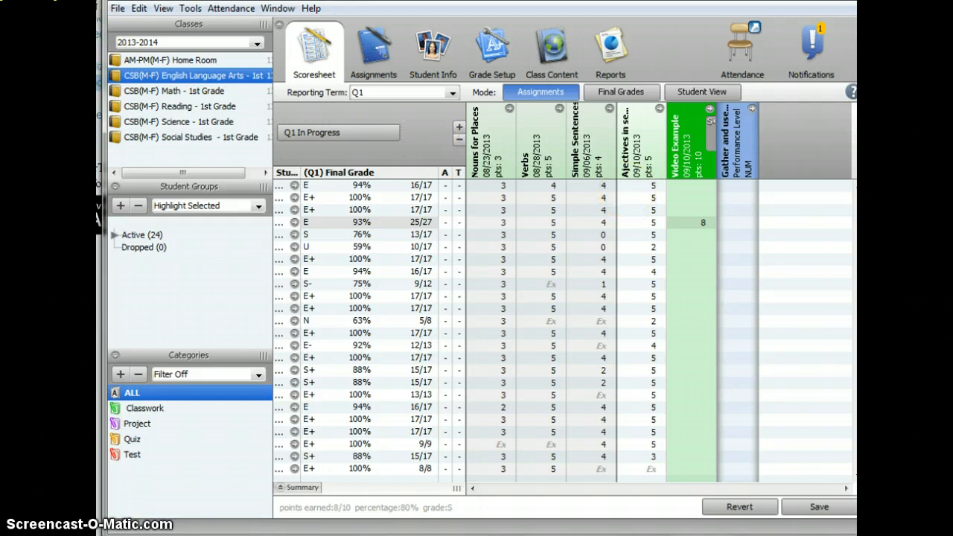
# Enter the third student's standard score in the linked column beside Video Example
pyautogui.click(739, 222)
pyautogui.write('2')
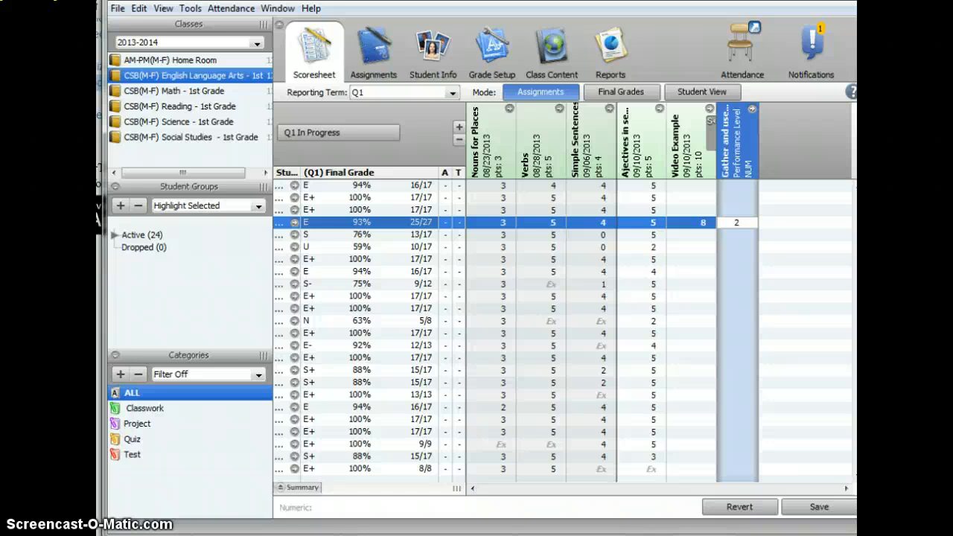
pyautogui.write('3')
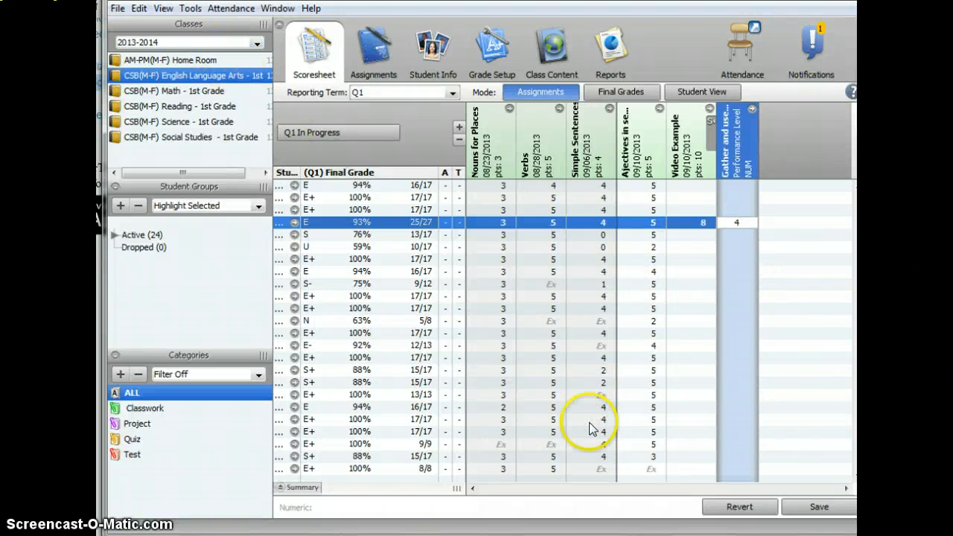
pyautogui.moveTo(784, 477)
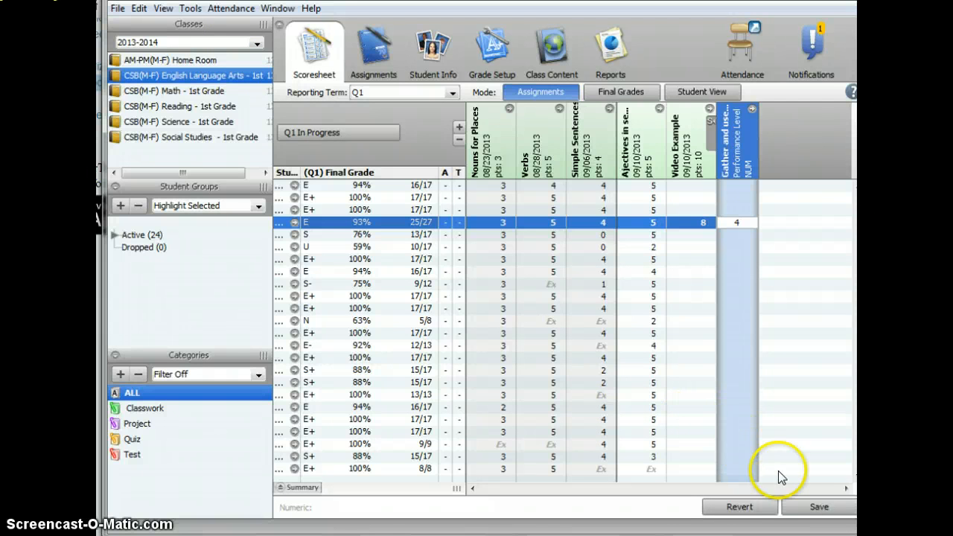